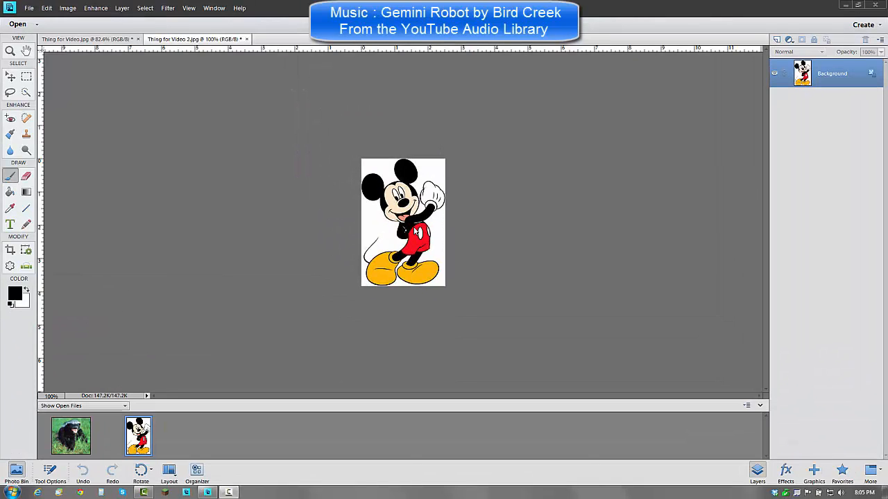
{"action": "mouse_move", "coordinate": [347, 161]}
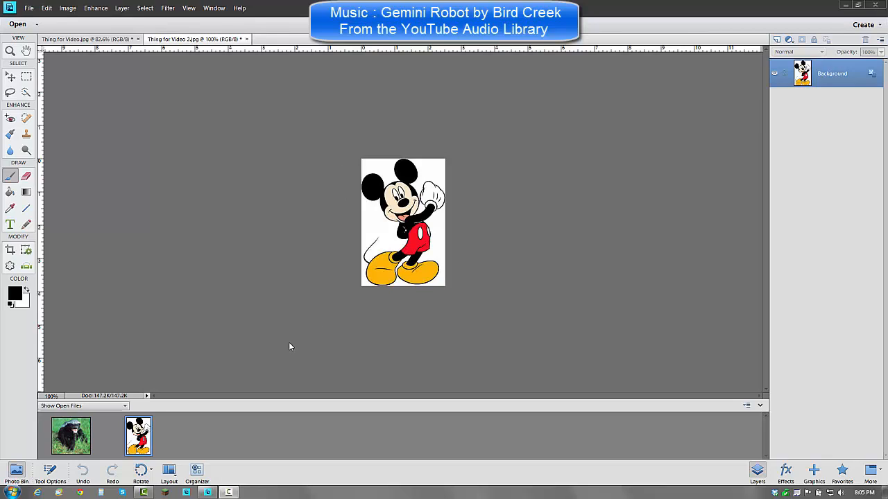
{"action": "mouse_move", "coordinate": [211, 302]}
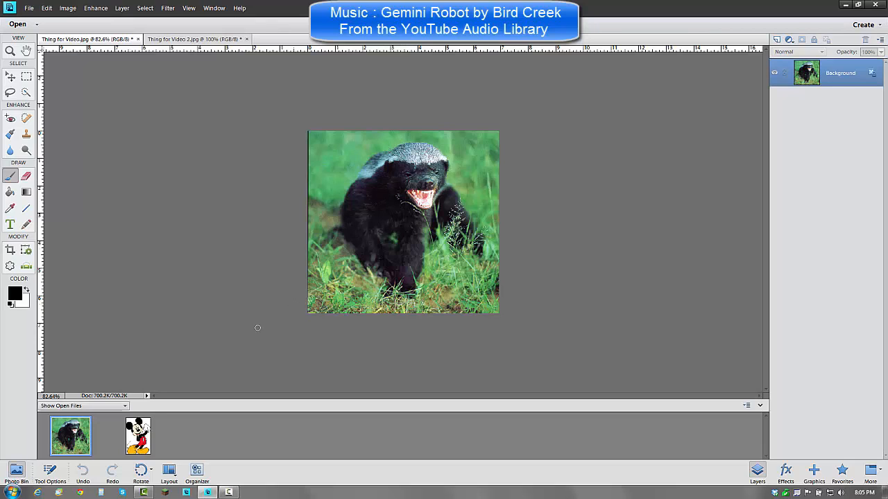
Step: Flip between the Mickey Mouse and honey badger photos, ending on the honey badger
{"action": "left_click", "coordinate": [187, 39]}
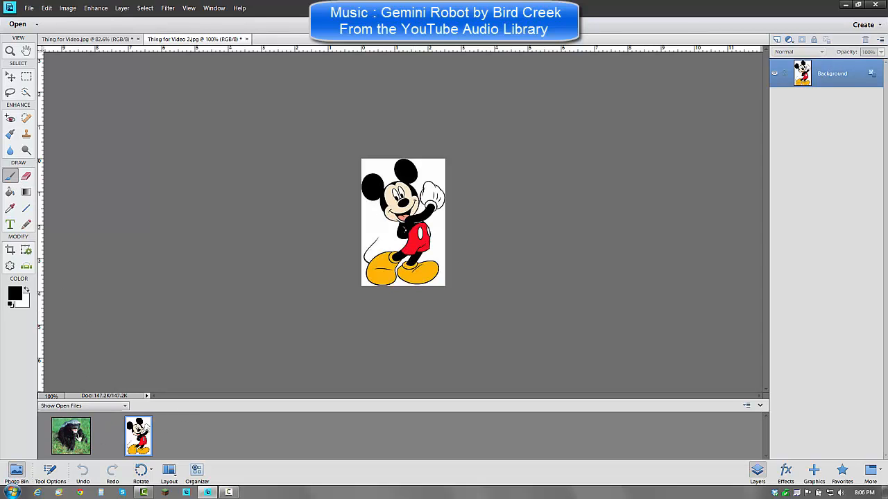
{"action": "left_click", "coordinate": [91, 39]}
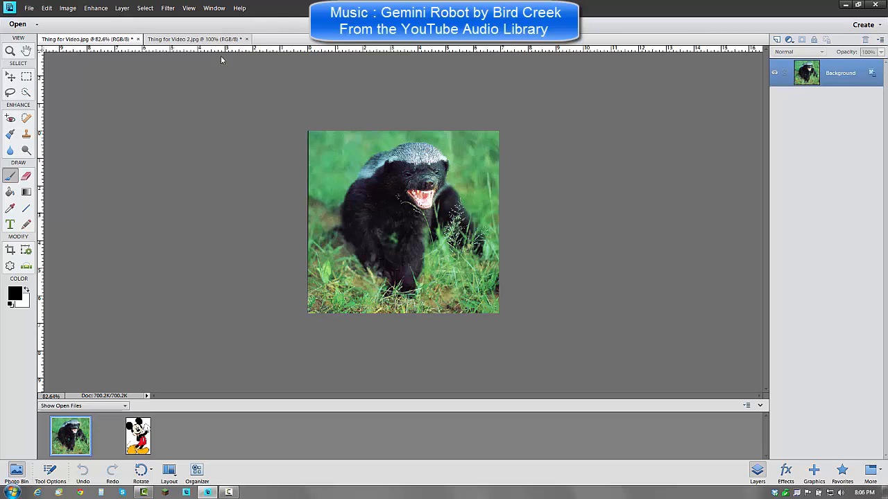
{"action": "mouse_move", "coordinate": [402, 75]}
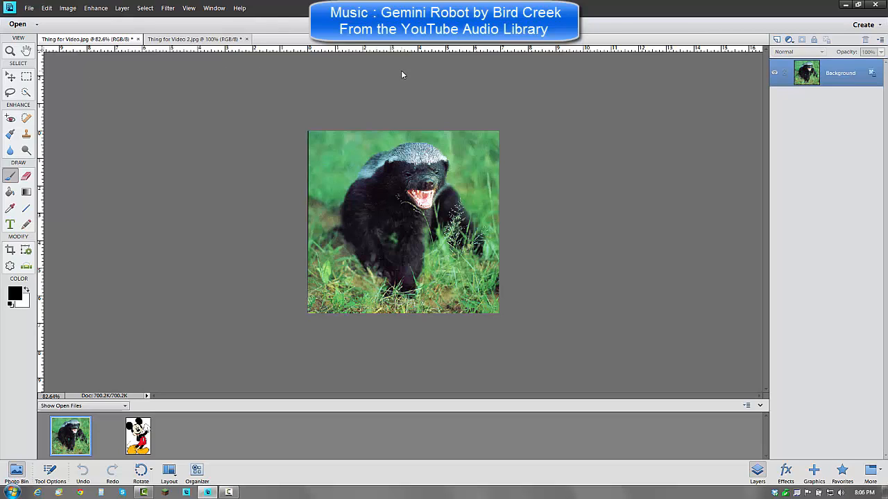
{"action": "mouse_move", "coordinate": [436, 120]}
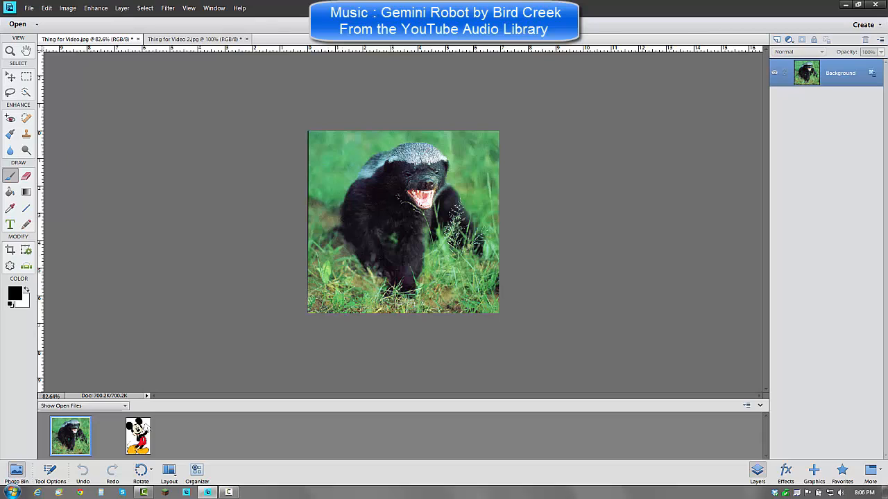
{"action": "left_click", "coordinate": [194, 39]}
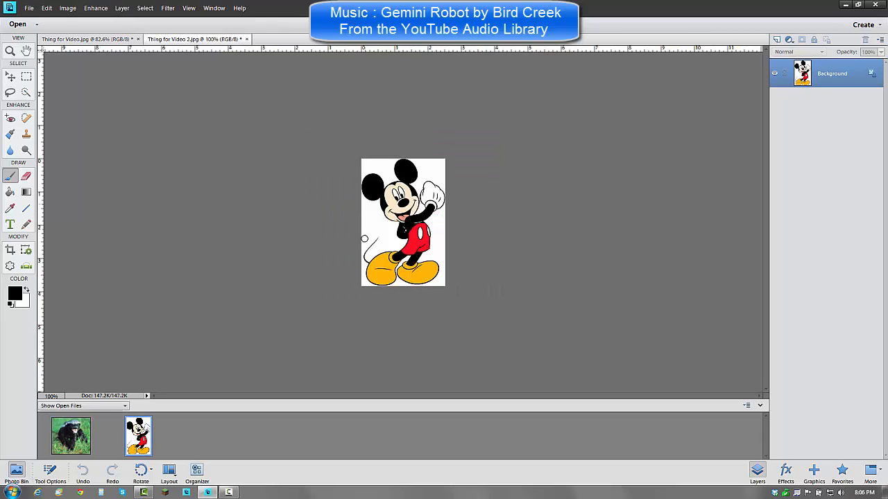
{"action": "left_click", "coordinate": [71, 435]}
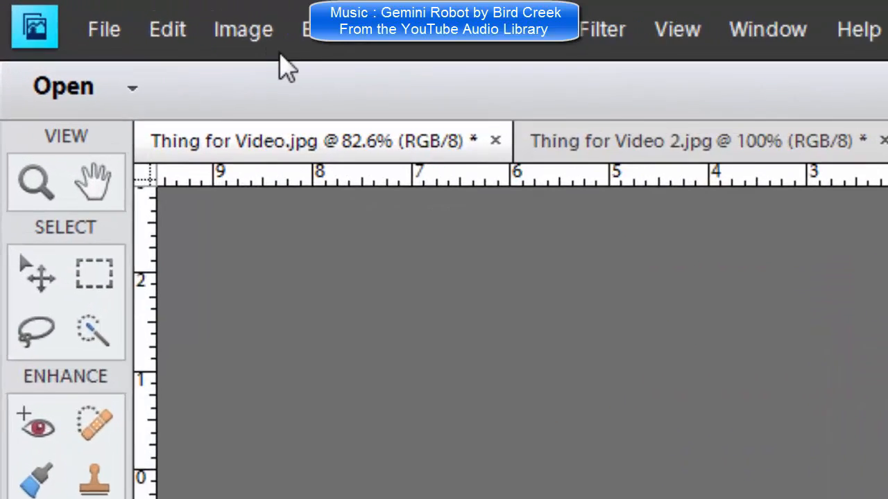
Step: Launch Magic Extractor on the honey badger photo from the Image menu
{"action": "left_click", "coordinate": [243, 29]}
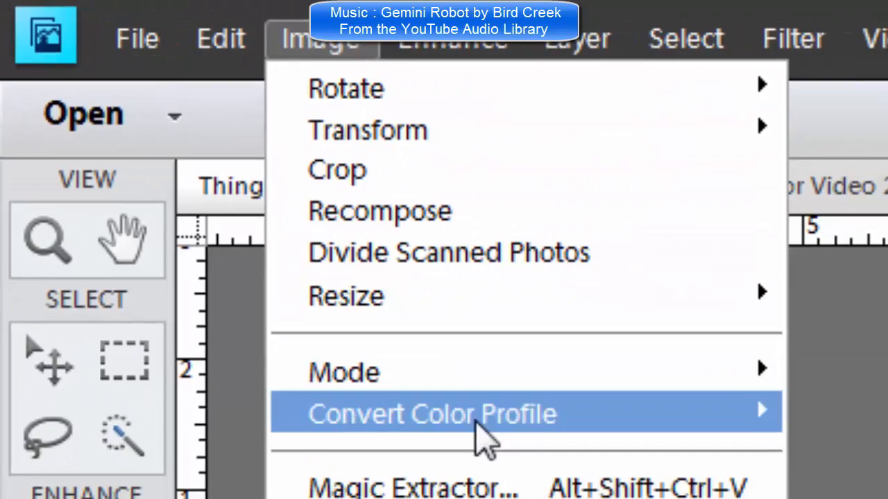
{"action": "left_click", "coordinate": [414, 485]}
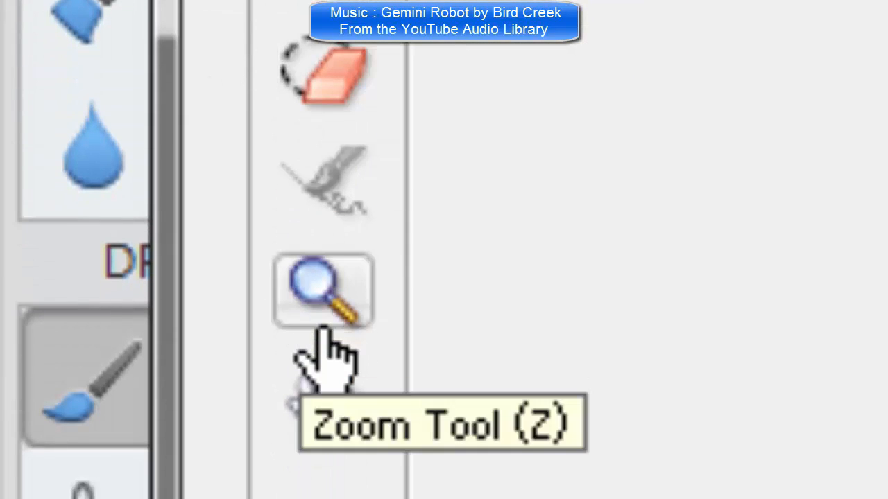
{"action": "mouse_move", "coordinate": [322, 174]}
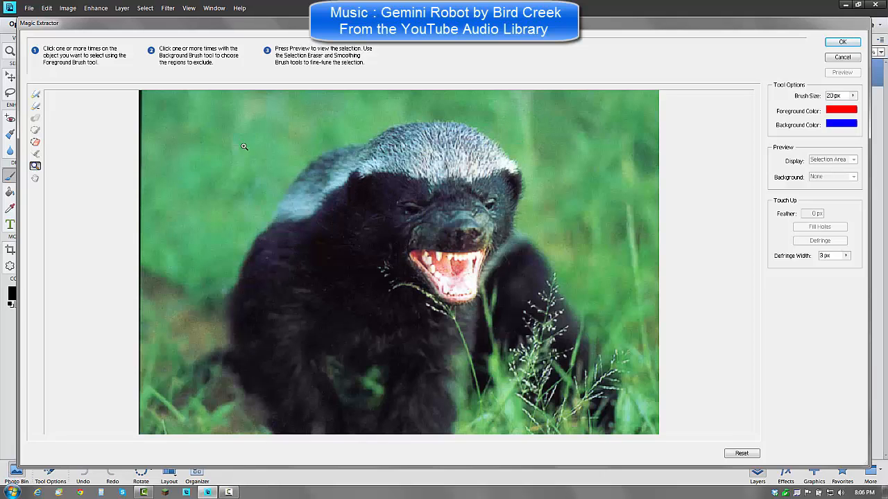
Step: Pick the Foreground Brush to mark areas of the badger to keep
{"action": "left_click", "coordinate": [35, 94]}
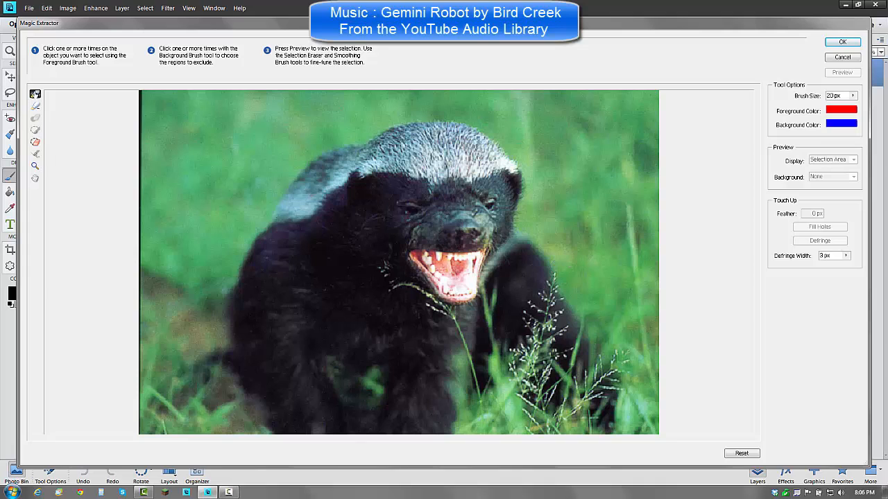
{"action": "mouse_move", "coordinate": [427, 200]}
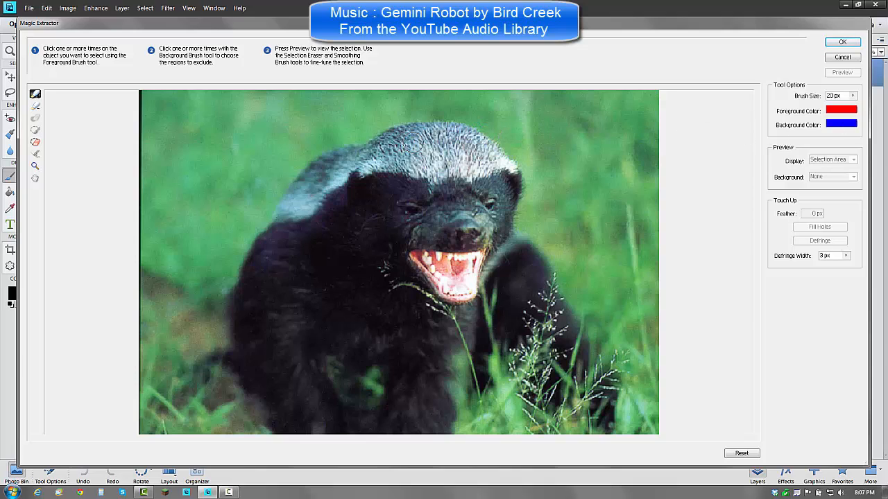
{"action": "mouse_move", "coordinate": [618, 142]}
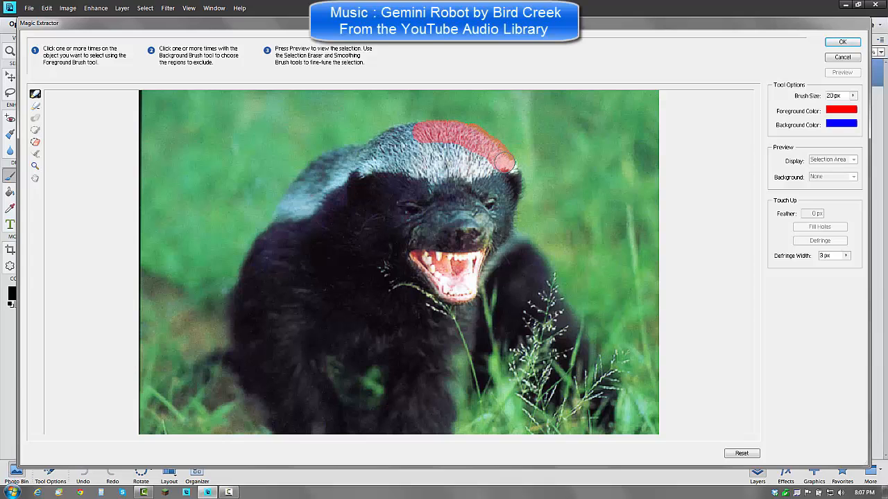
Step: Mark the right side of the head, the open mouth and the left cheek in red as foreground
{"action": "left_click_drag", "start_coordinate": [506, 163], "coordinate": [511, 203]}
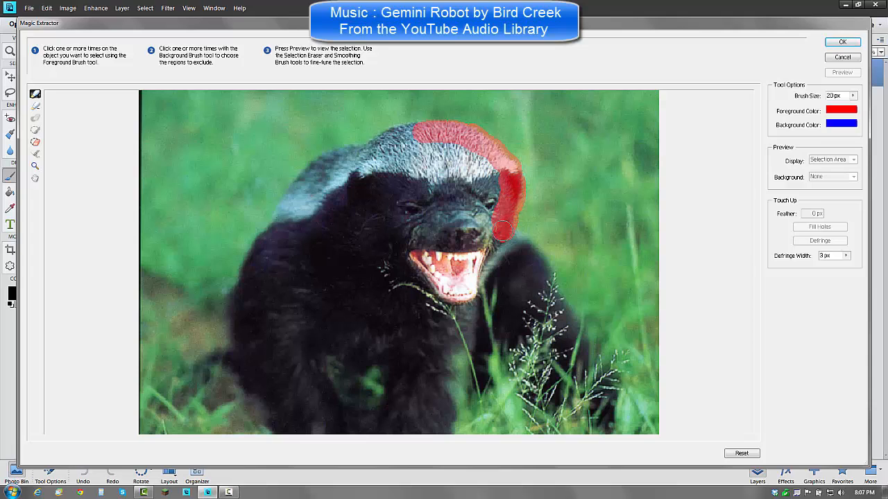
{"action": "left_click_drag", "start_coordinate": [506, 228], "coordinate": [469, 277]}
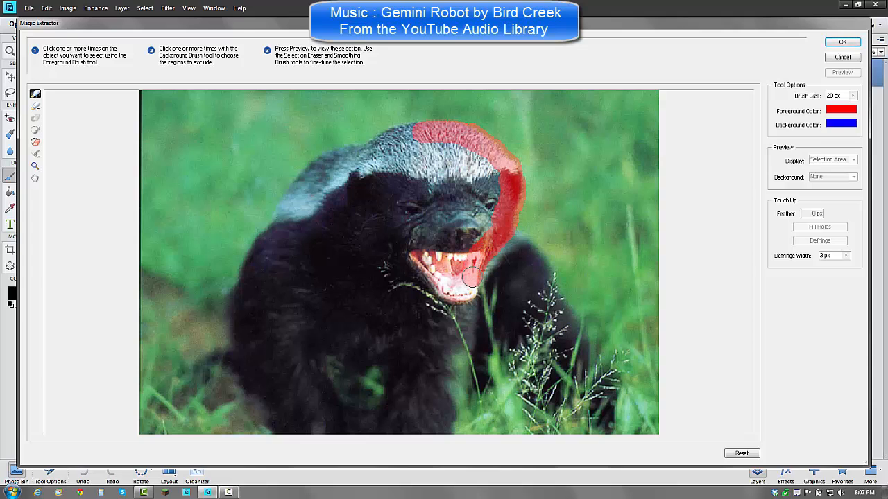
{"action": "left_click", "coordinate": [457, 294]}
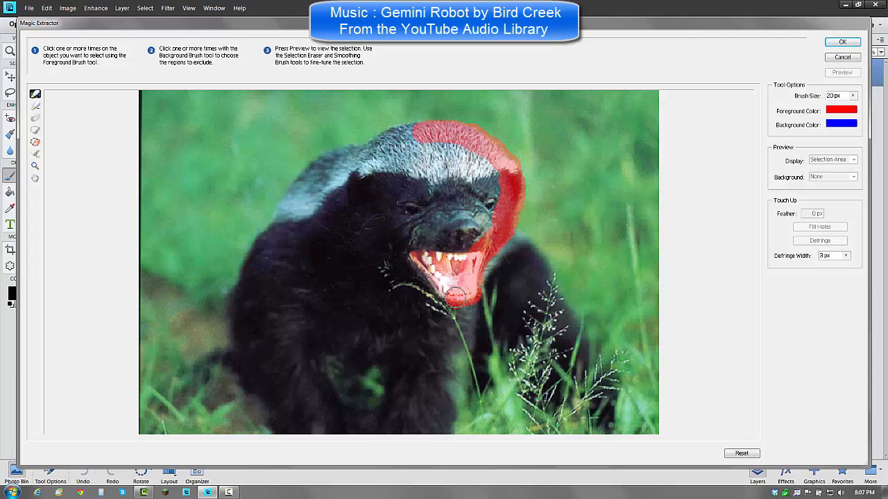
{"action": "left_click_drag", "start_coordinate": [455, 294], "coordinate": [410, 261]}
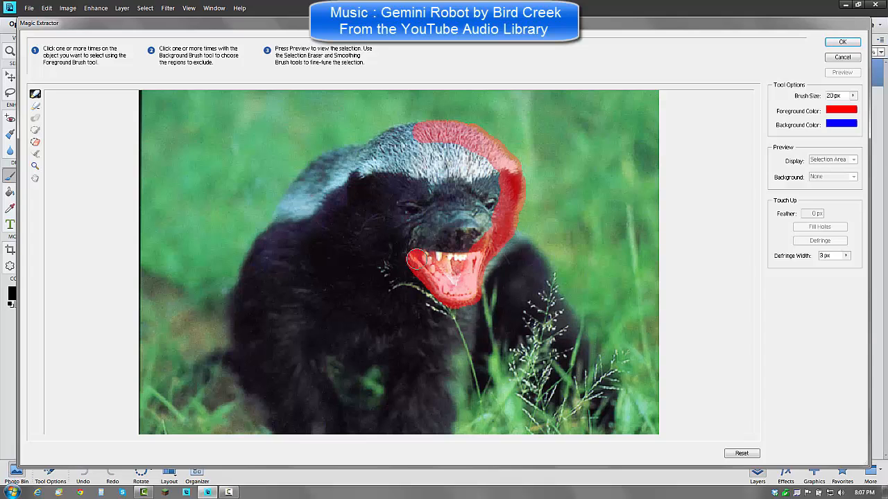
{"action": "left_click_drag", "start_coordinate": [413, 261], "coordinate": [399, 225]}
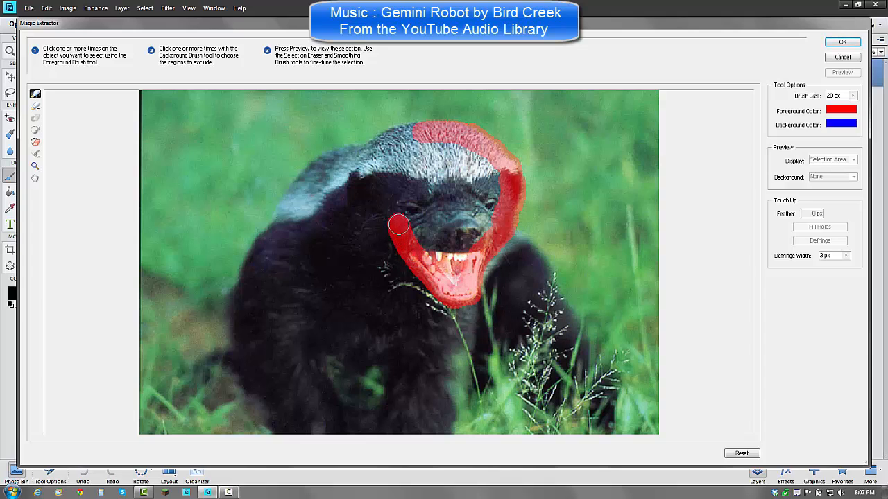
{"action": "left_click_drag", "start_coordinate": [399, 223], "coordinate": [355, 190]}
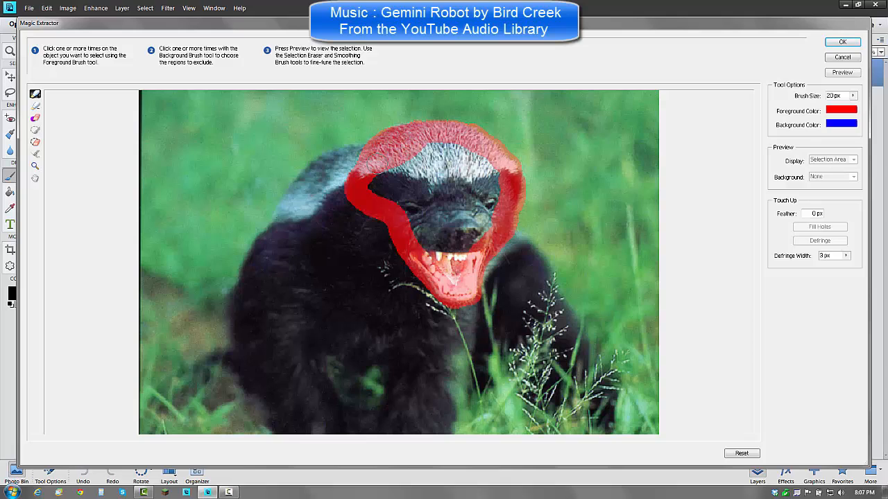
{"action": "mouse_move", "coordinate": [427, 200]}
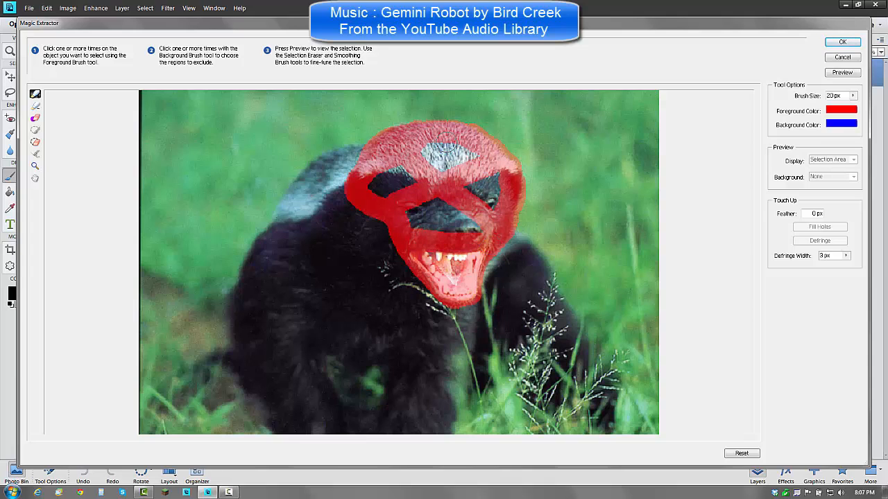
{"action": "left_click", "coordinate": [387, 183]}
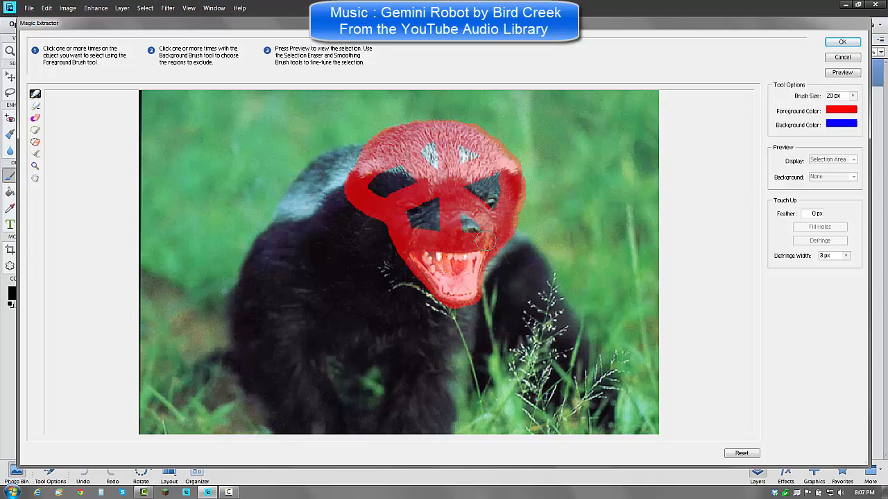
{"action": "mouse_move", "coordinate": [36, 108]}
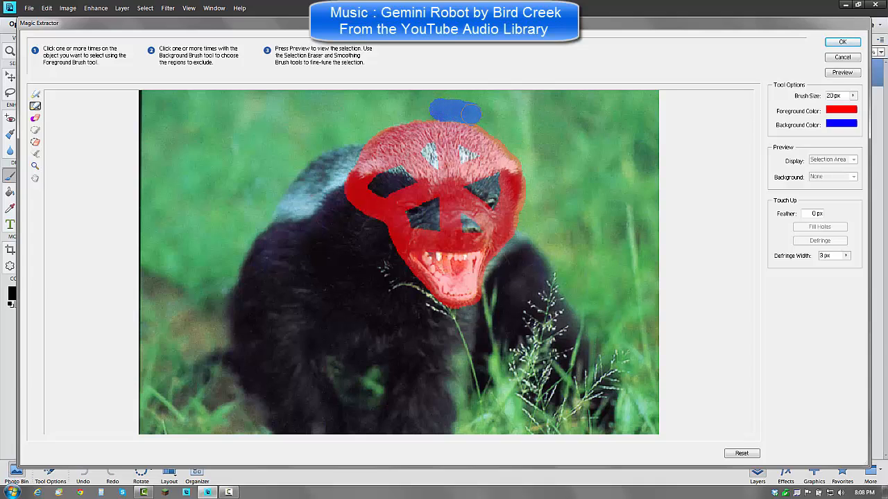
Step: Surround the badger's head with blue background strokes from above, down the right side and under the chin
{"action": "left_click_drag", "start_coordinate": [458, 110], "coordinate": [500, 127]}
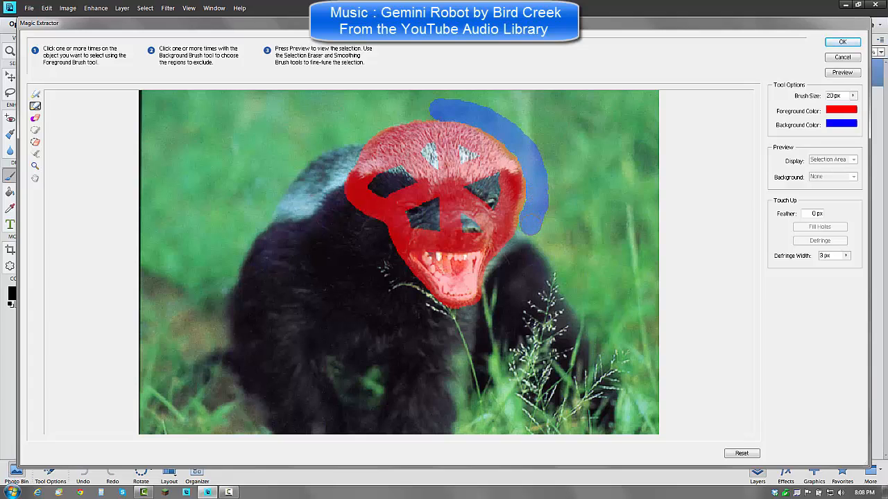
{"action": "left_click", "coordinate": [520, 247]}
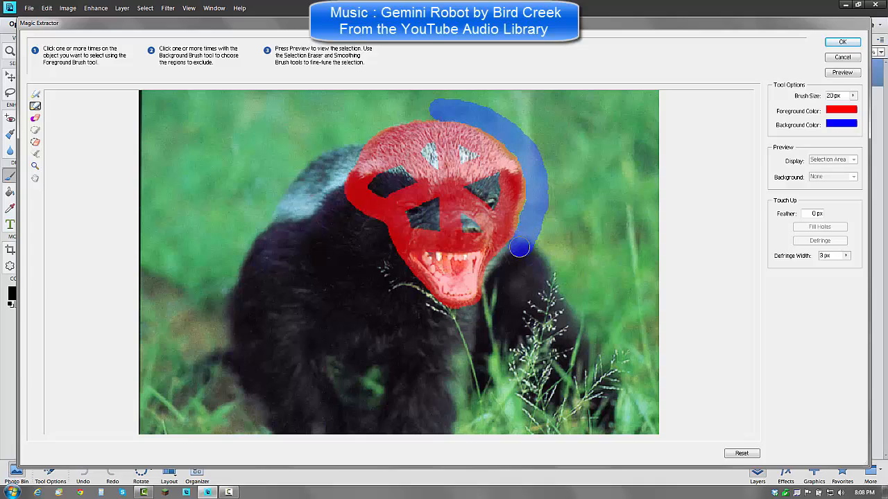
{"action": "left_click_drag", "start_coordinate": [521, 247], "coordinate": [501, 269]}
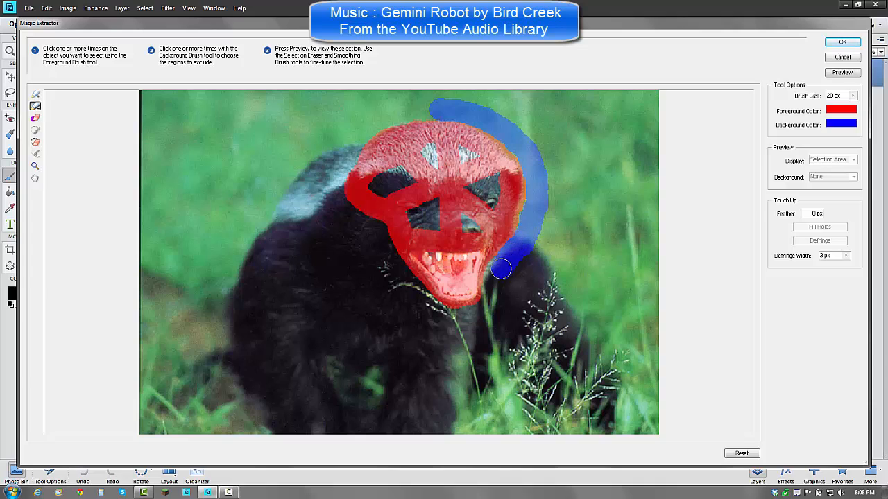
{"action": "left_click_drag", "start_coordinate": [500, 269], "coordinate": [494, 299]}
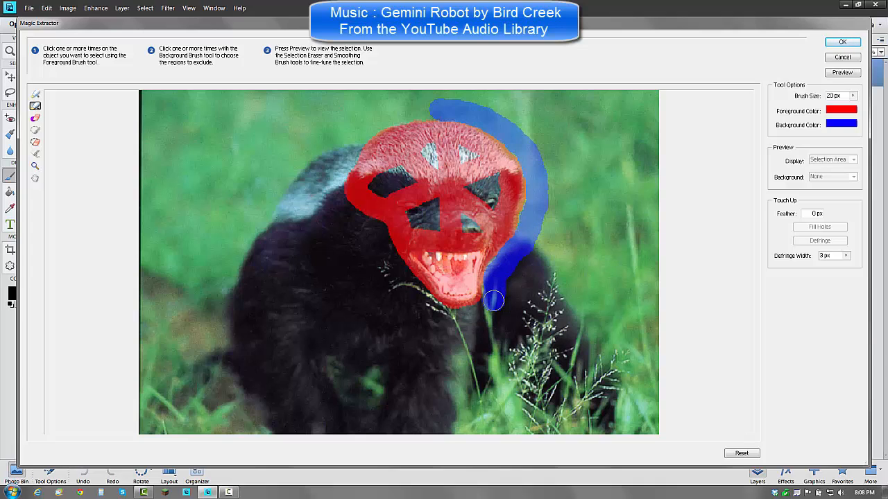
{"action": "left_click_drag", "start_coordinate": [494, 300], "coordinate": [467, 316]}
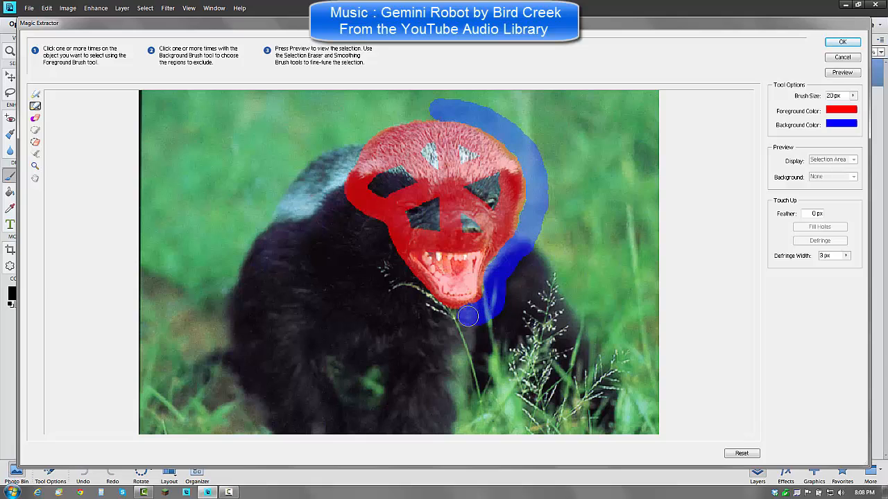
{"action": "left_click_drag", "start_coordinate": [469, 316], "coordinate": [423, 305]}
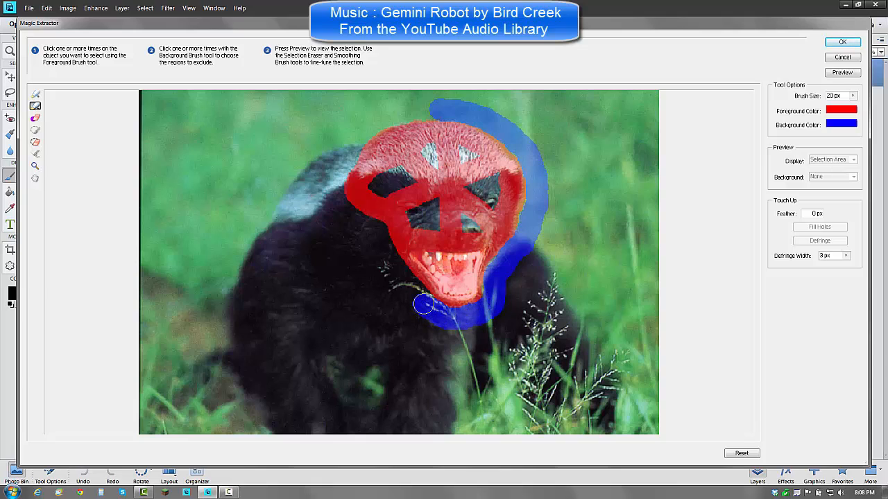
{"action": "left_click_drag", "start_coordinate": [423, 304], "coordinate": [394, 270]}
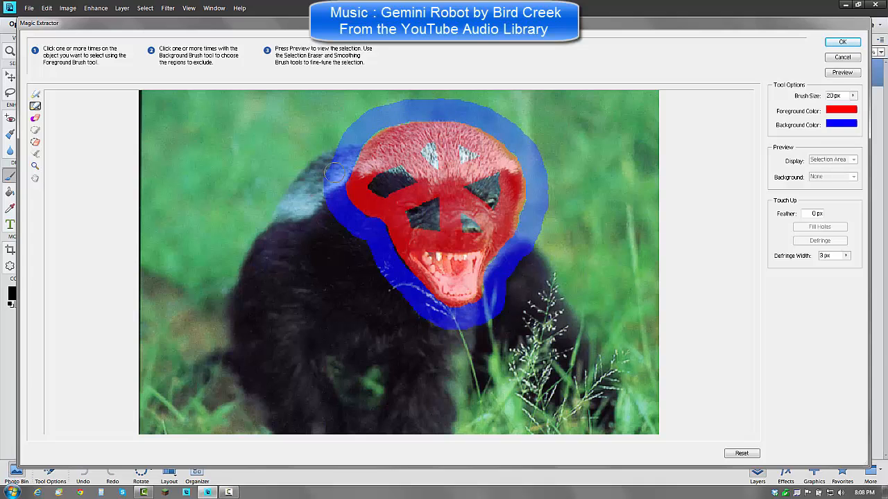
Step: Mark the grass and the badger's body as background, then preview the extraction
{"action": "left_click_drag", "start_coordinate": [333, 172], "coordinate": [139, 122]}
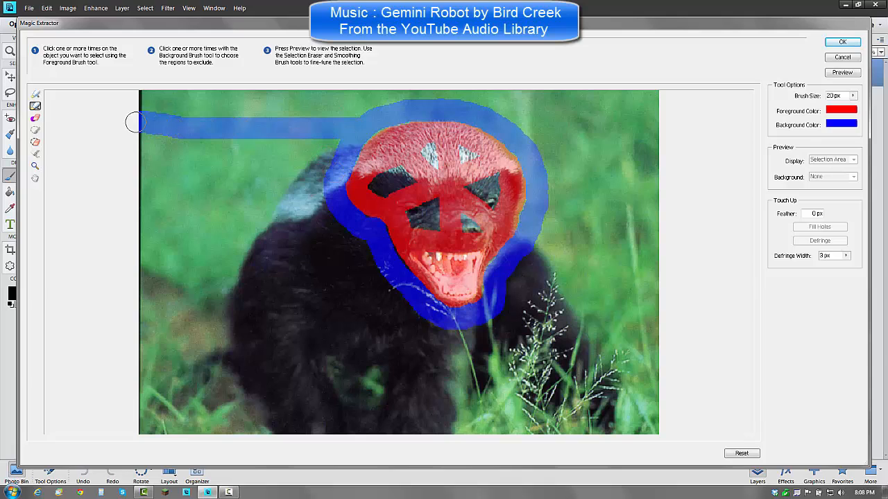
{"action": "mouse_move", "coordinate": [510, 127]}
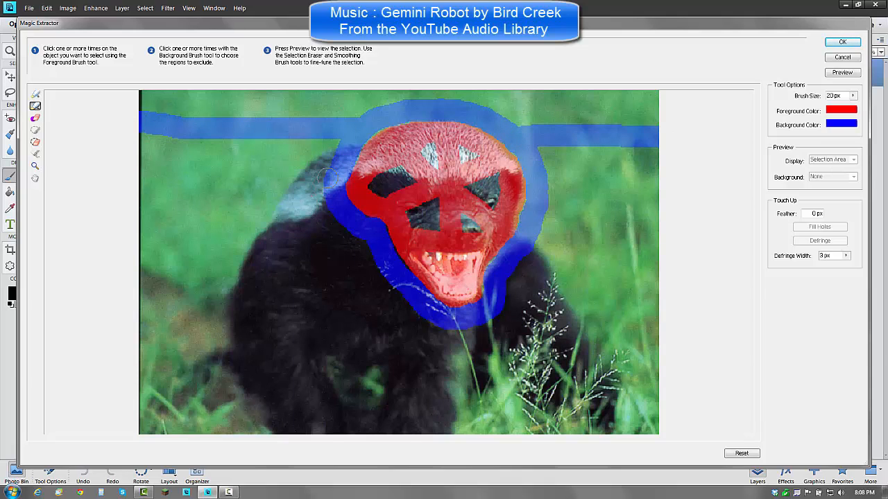
{"action": "left_click_drag", "start_coordinate": [326, 173], "coordinate": [410, 387]}
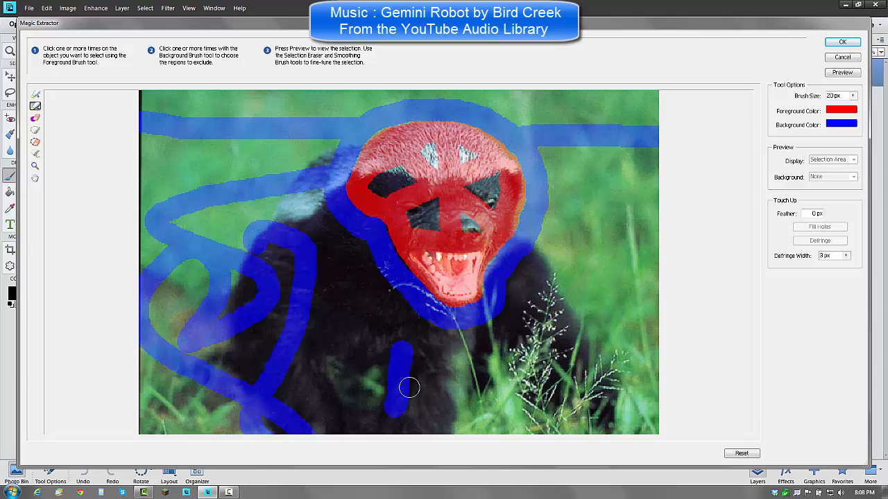
{"action": "left_click_drag", "start_coordinate": [410, 387], "coordinate": [555, 330]}
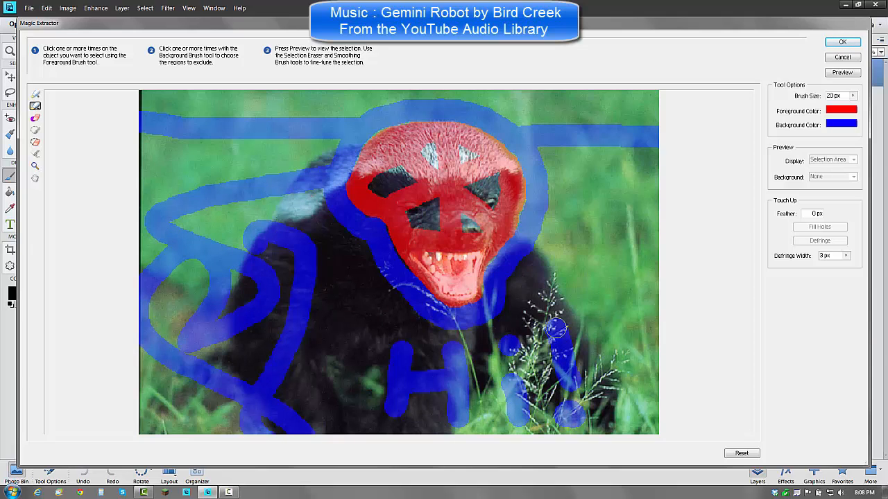
{"action": "left_click_drag", "start_coordinate": [555, 328], "coordinate": [345, 300]}
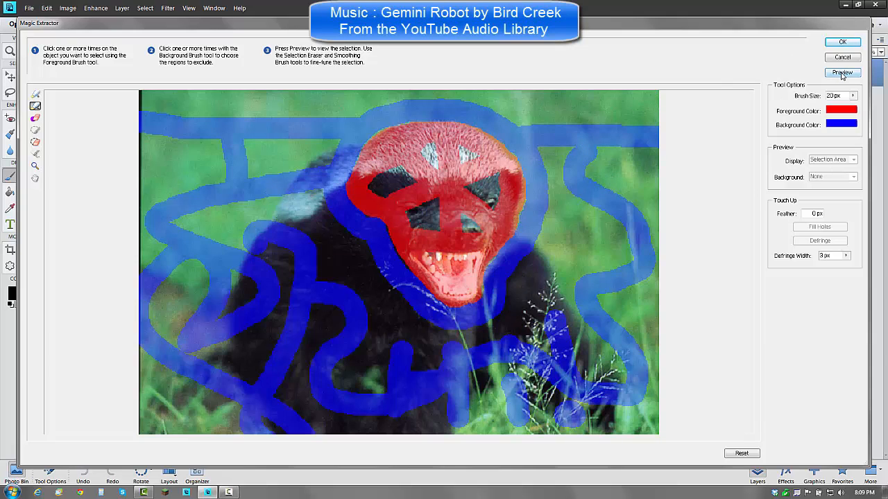
{"action": "left_click", "coordinate": [842, 72]}
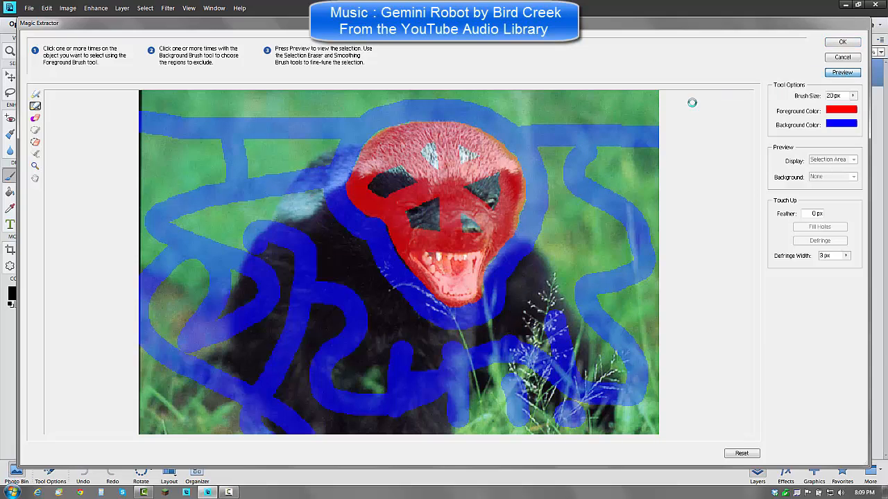
Step: Show the extracted face on transparency and apply the Magic Extractor result
{"action": "left_click", "coordinate": [842, 72]}
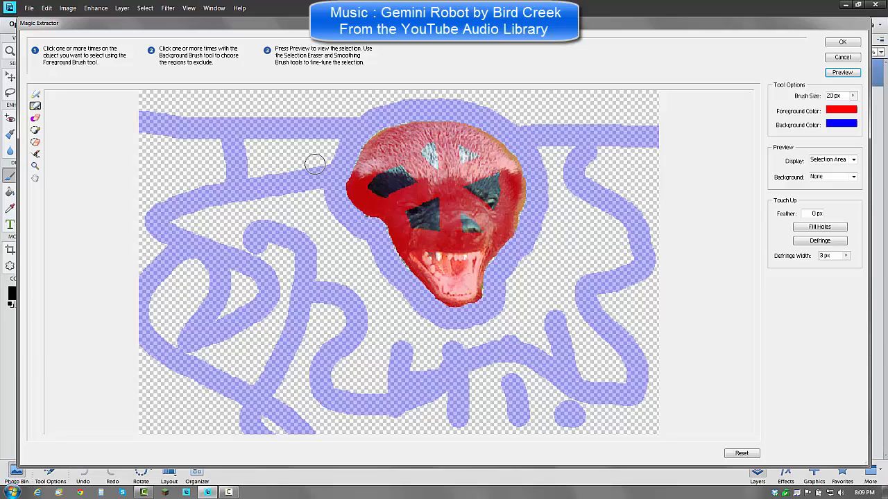
{"action": "mouse_move", "coordinate": [444, 203]}
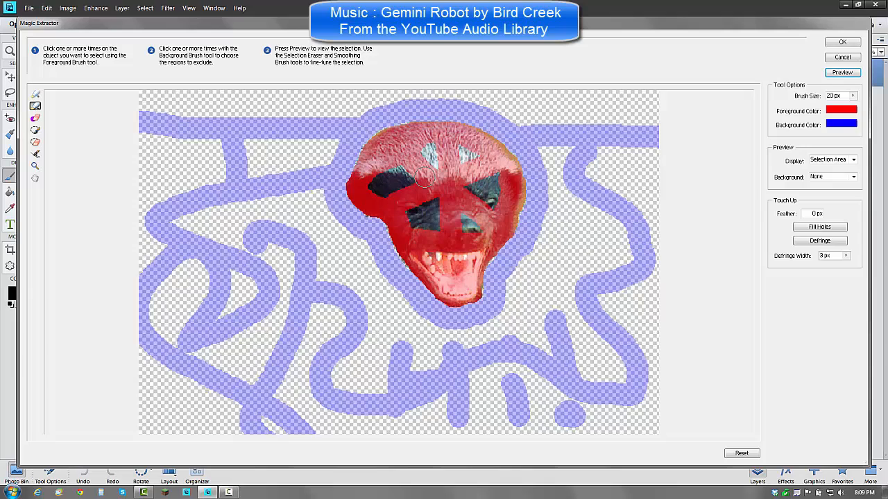
{"action": "mouse_move", "coordinate": [563, 298]}
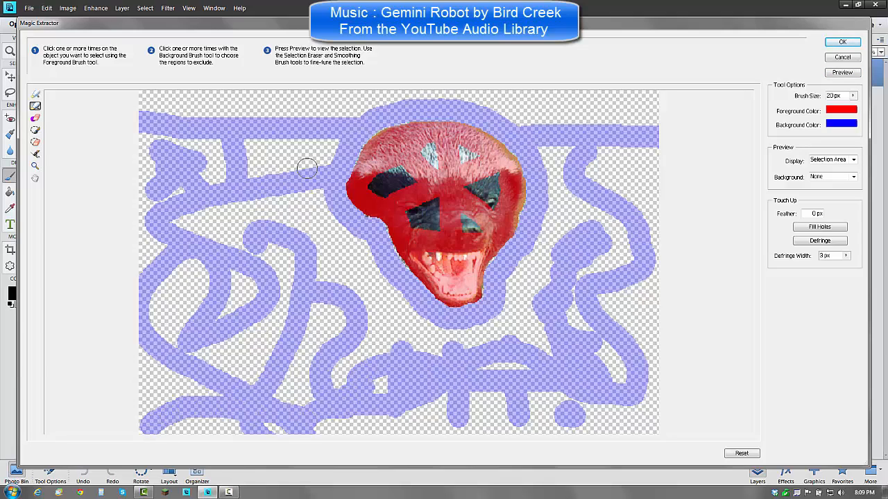
{"action": "mouse_move", "coordinate": [341, 251]}
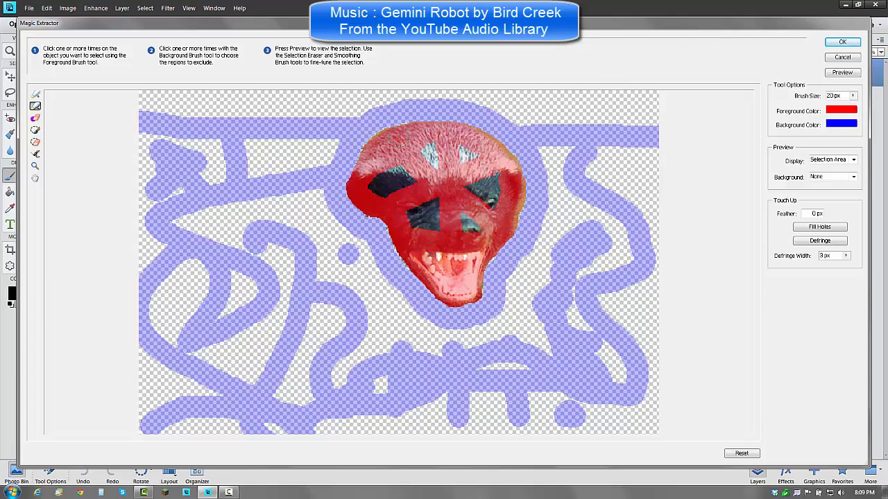
{"action": "left_click", "coordinate": [842, 41]}
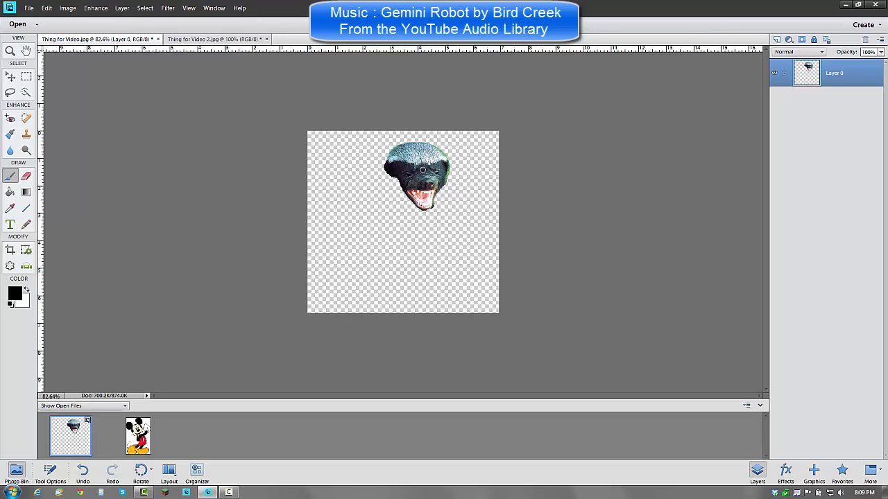
Step: Bring the extracted badger face into the Mickey Mouse picture as its own layer
{"action": "left_click", "coordinate": [208, 39]}
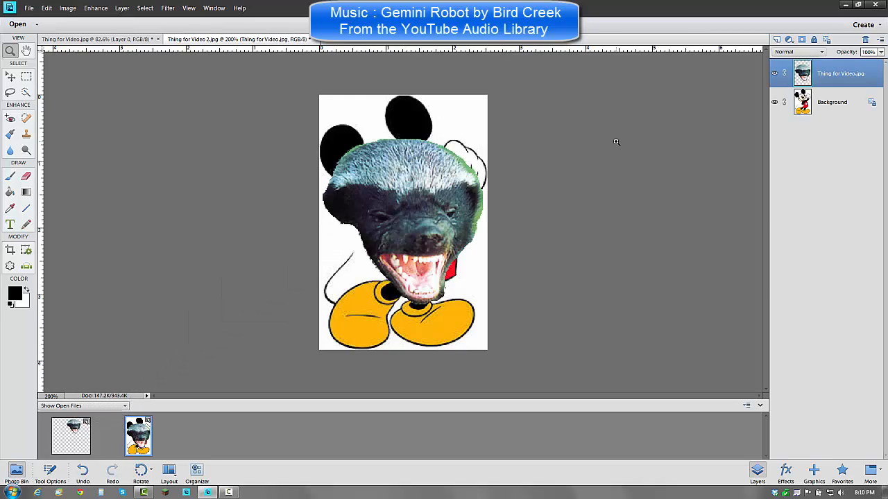
Step: Rename the badger face layer to 'Layer 01' via the Layers panel
{"action": "right_click", "coordinate": [826, 72]}
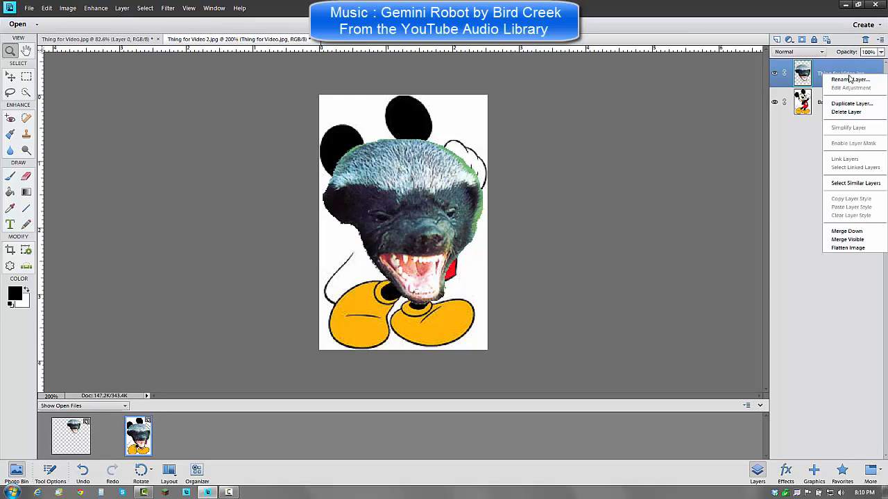
{"action": "left_click", "coordinate": [839, 79]}
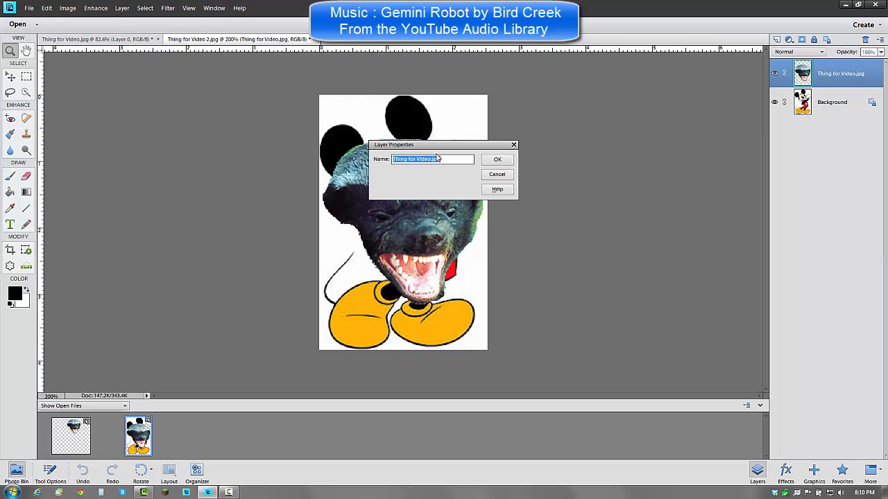
{"action": "type", "text": "Layer"}
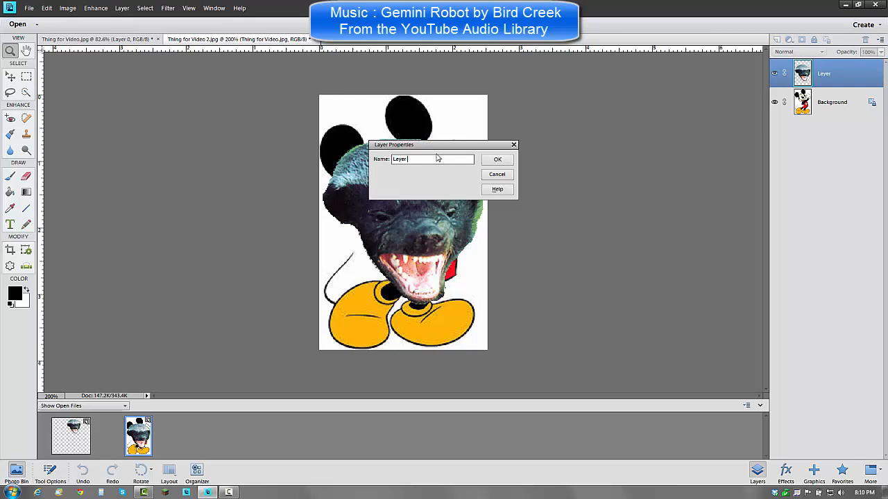
{"action": "type", "text": "\\"}
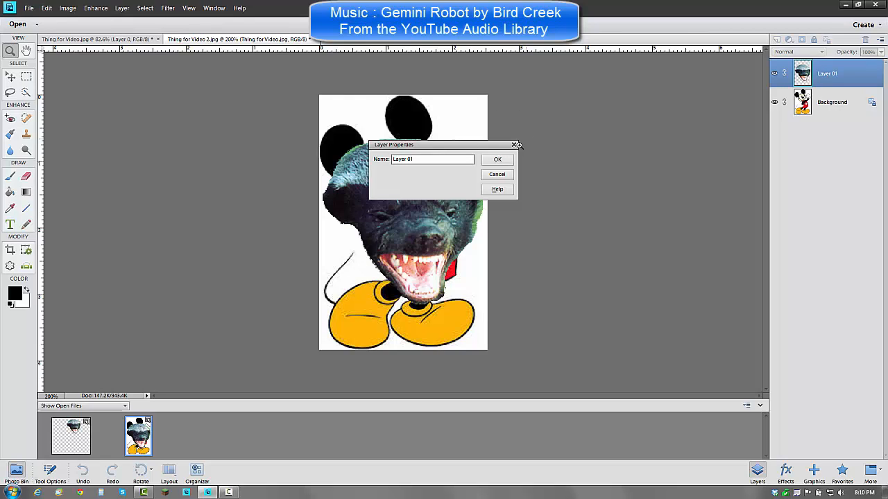
{"action": "left_click", "coordinate": [497, 160]}
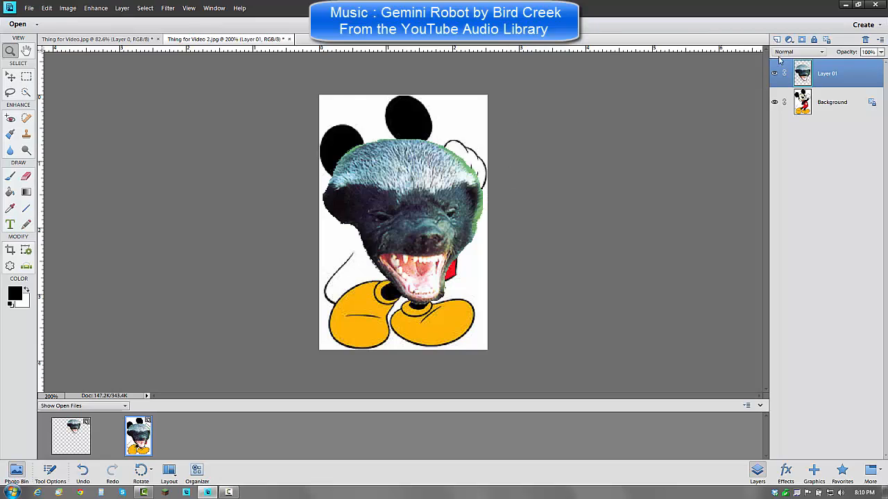
{"action": "mouse_move", "coordinate": [802, 39]}
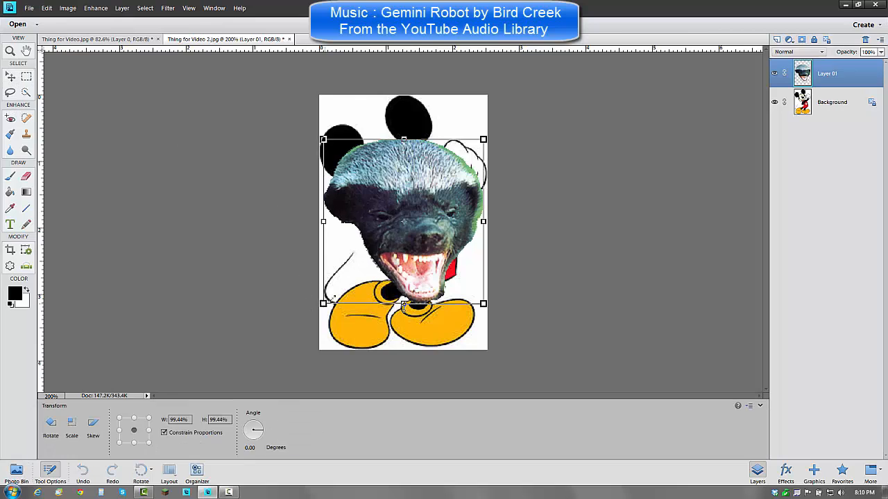
Step: Scale the badger face down, position it over Mickey's head and commit the transform
{"action": "left_click_drag", "start_coordinate": [482, 303], "coordinate": [482, 245]}
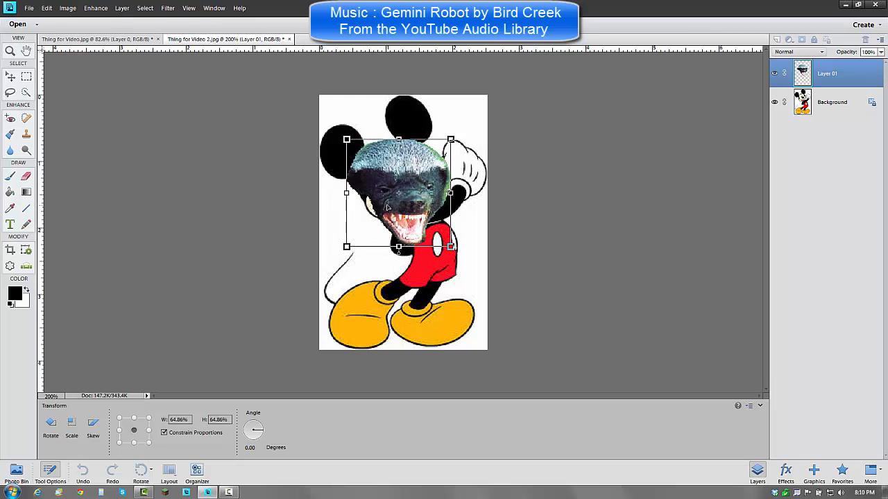
{"action": "left_click_drag", "start_coordinate": [400, 194], "coordinate": [395, 188]}
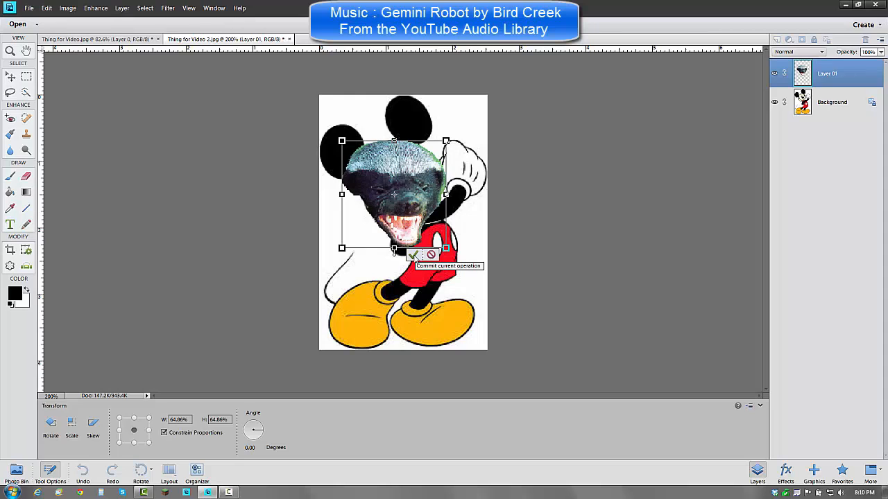
{"action": "left_click", "coordinate": [412, 255]}
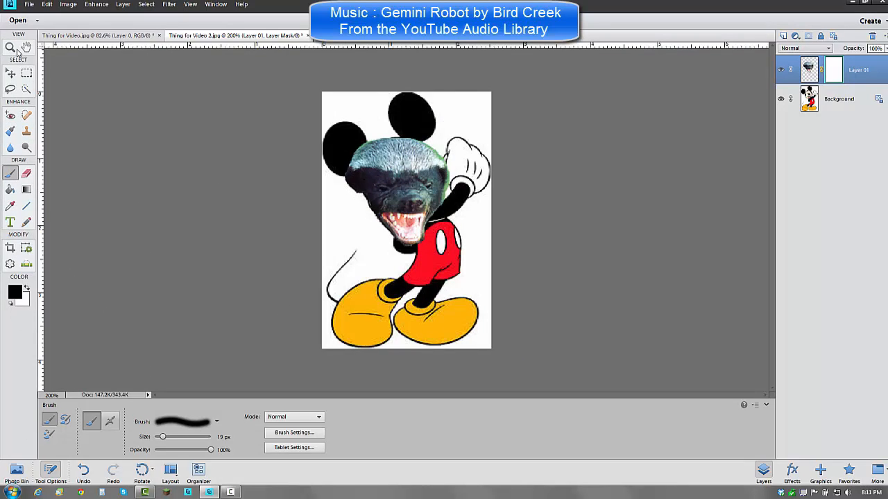
Step: Zoom in on the face and return to the Brush for painting on the layer mask
{"action": "left_click", "coordinate": [11, 47]}
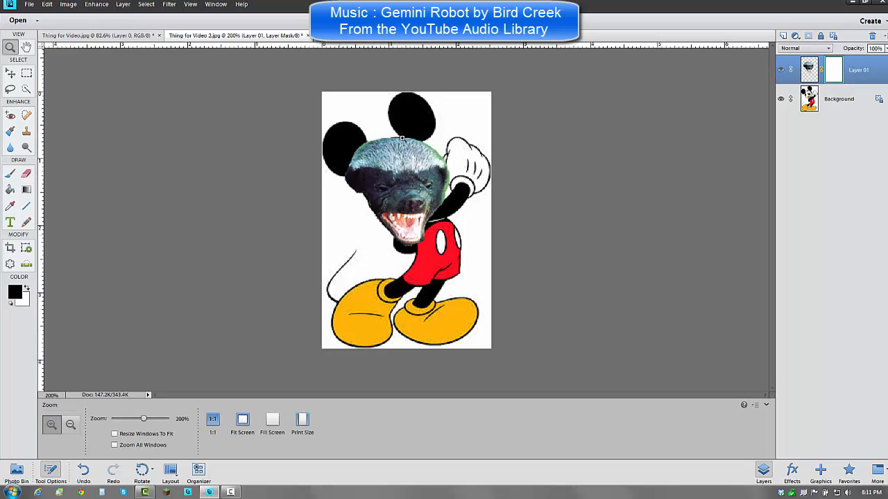
{"action": "left_click", "coordinate": [52, 425]}
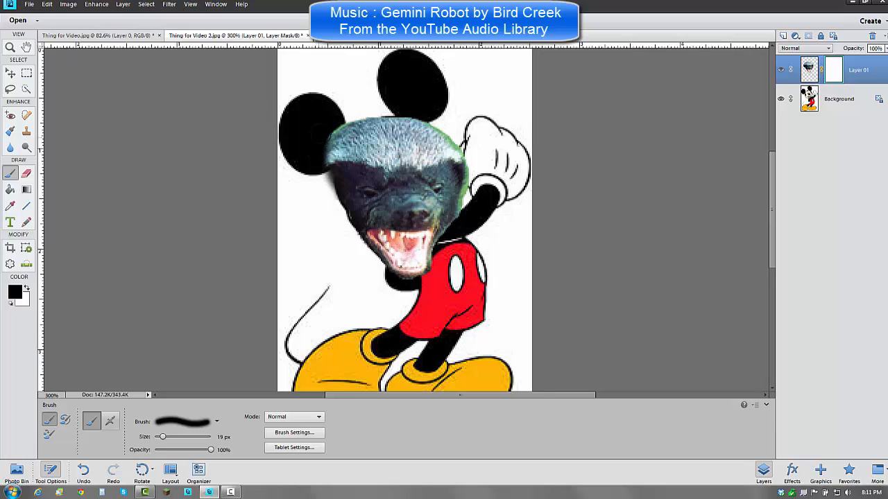
{"action": "left_click", "coordinate": [319, 174]}
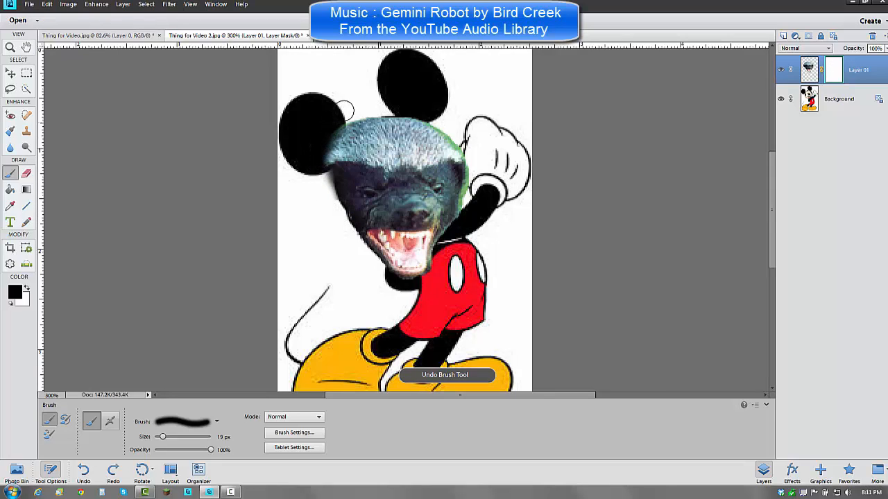
Step: Paint black on the mask to hide stray pixels and the green fringe along the face outline
{"action": "left_click_drag", "start_coordinate": [340, 111], "coordinate": [326, 187]}
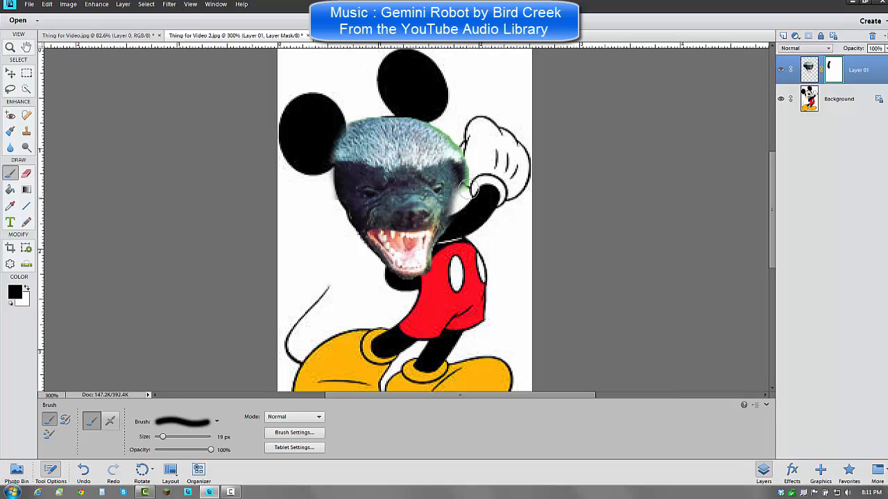
{"action": "left_click_drag", "start_coordinate": [471, 194], "coordinate": [447, 128]}
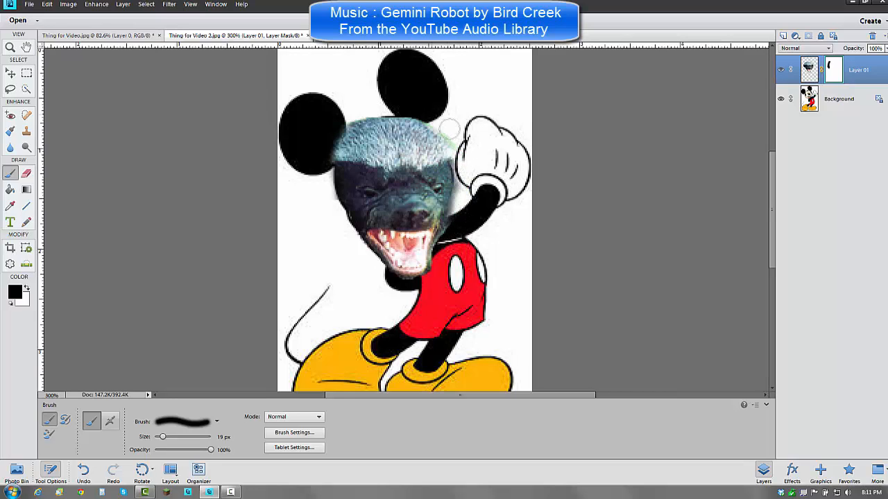
{"action": "left_click_drag", "start_coordinate": [449, 128], "coordinate": [470, 224]}
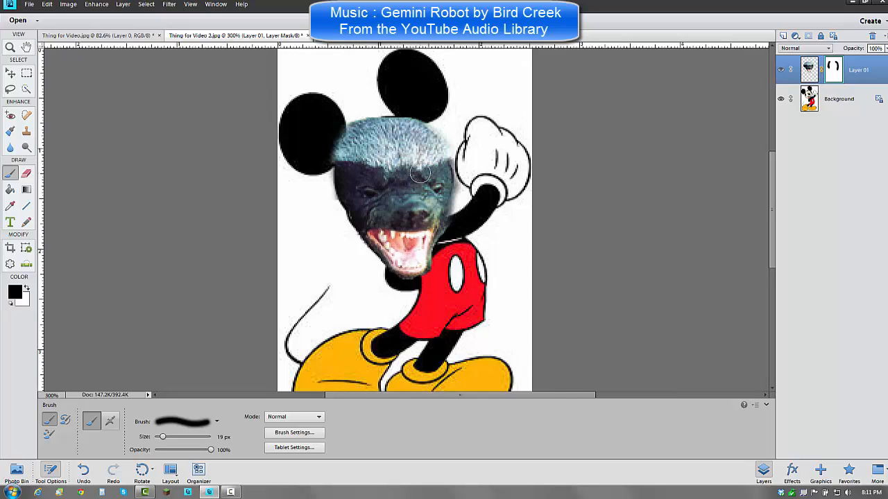
{"action": "mouse_move", "coordinate": [644, 113]}
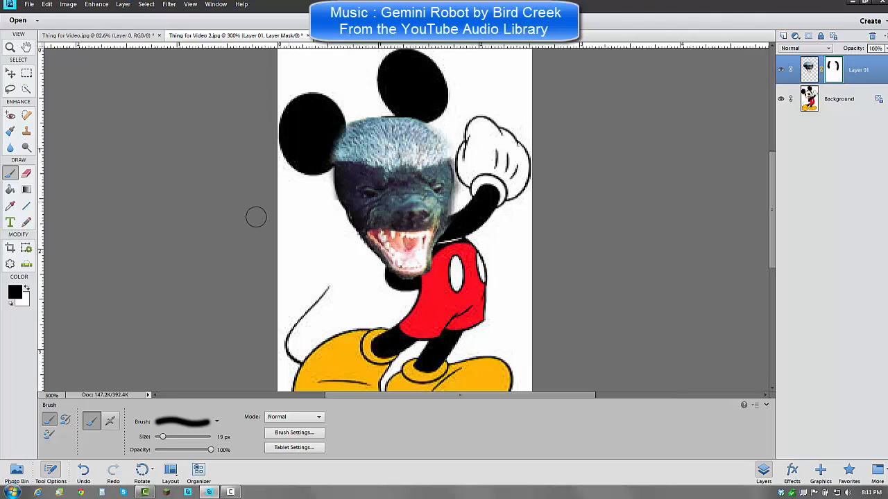
{"action": "mouse_move", "coordinate": [409, 263]}
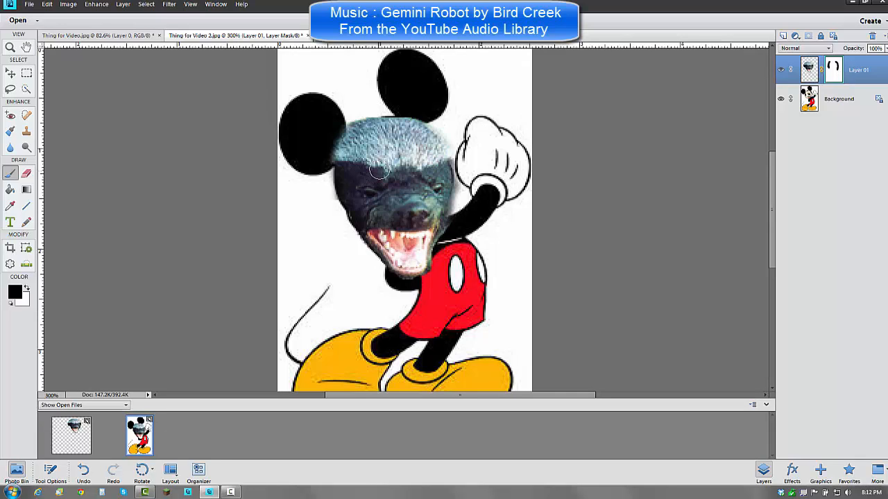
{"action": "mouse_move", "coordinate": [410, 169]}
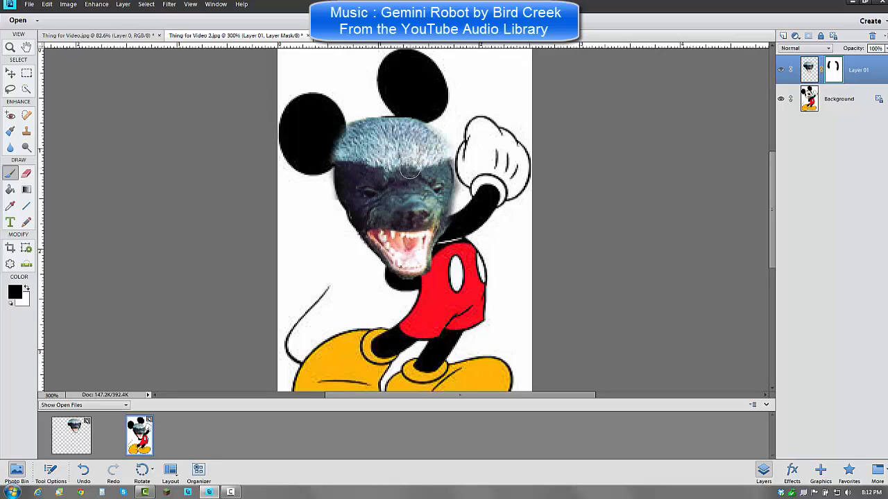